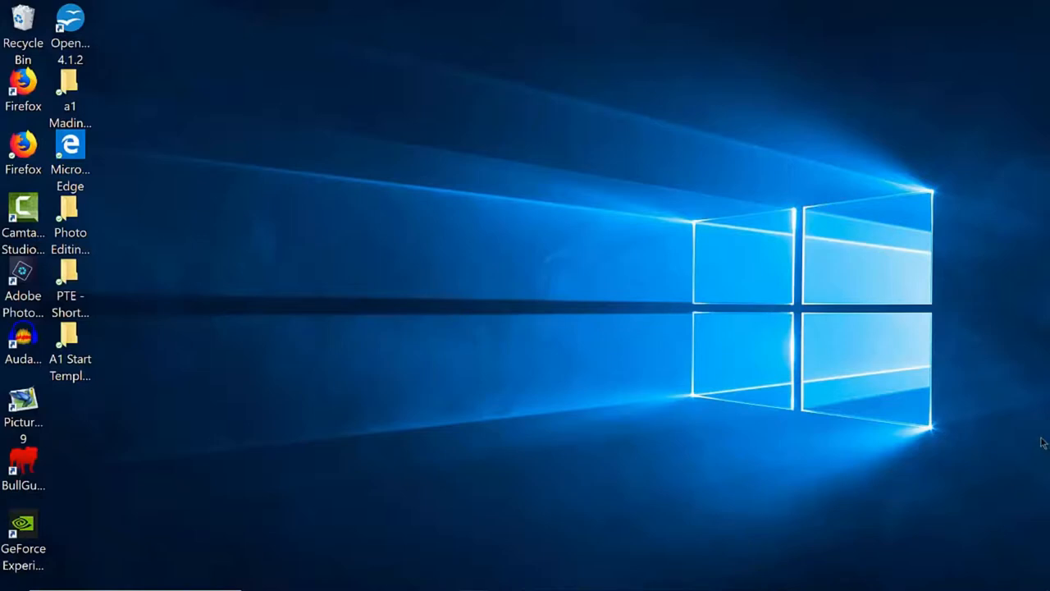
pyautogui.moveTo(1033, 430)
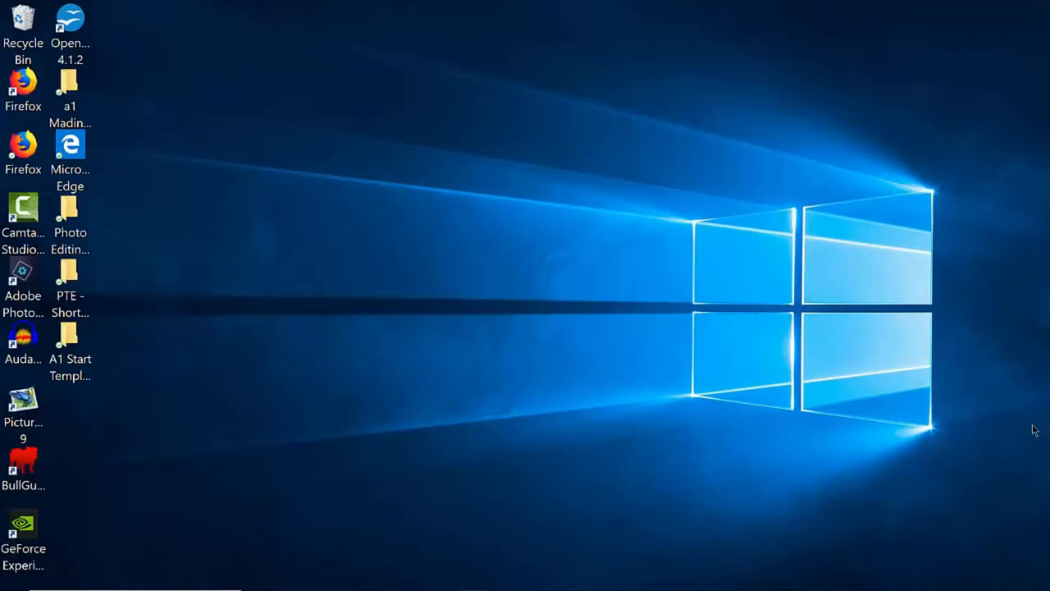
pyautogui.moveTo(1037, 415)
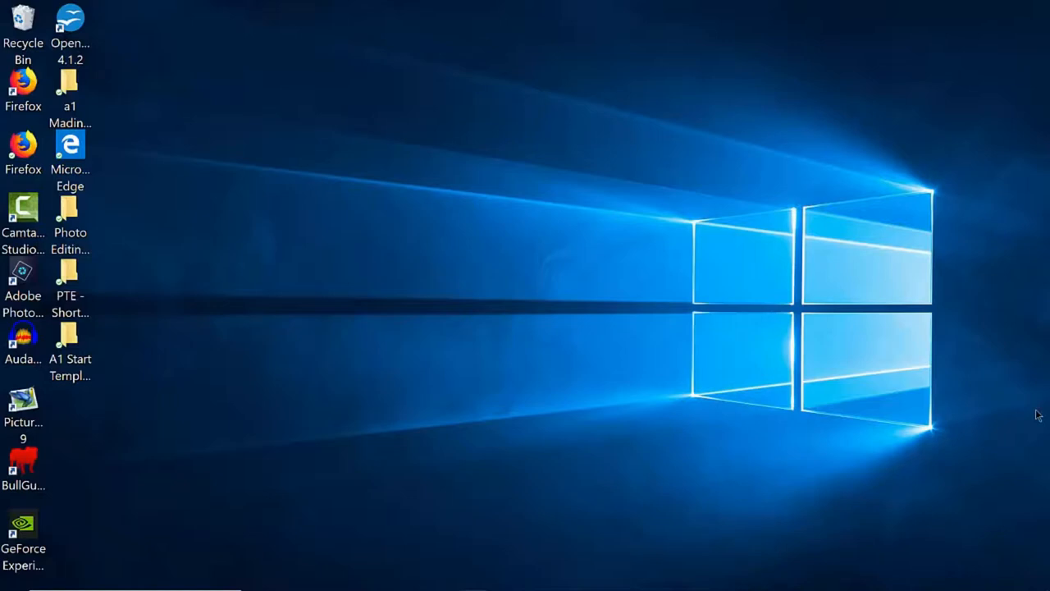
pyautogui.moveTo(1031, 410)
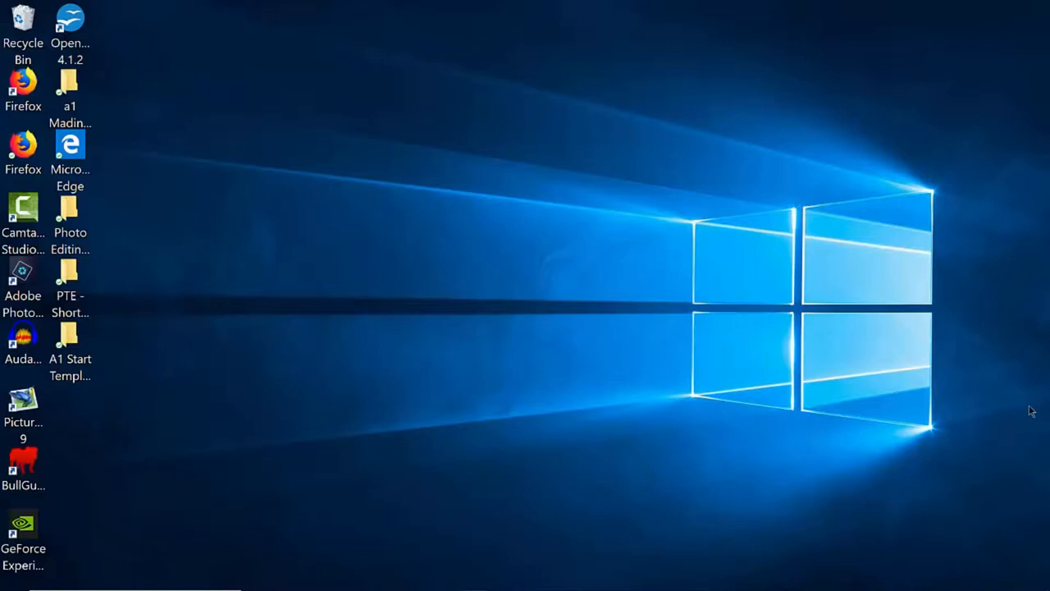
pyautogui.moveTo(997, 385)
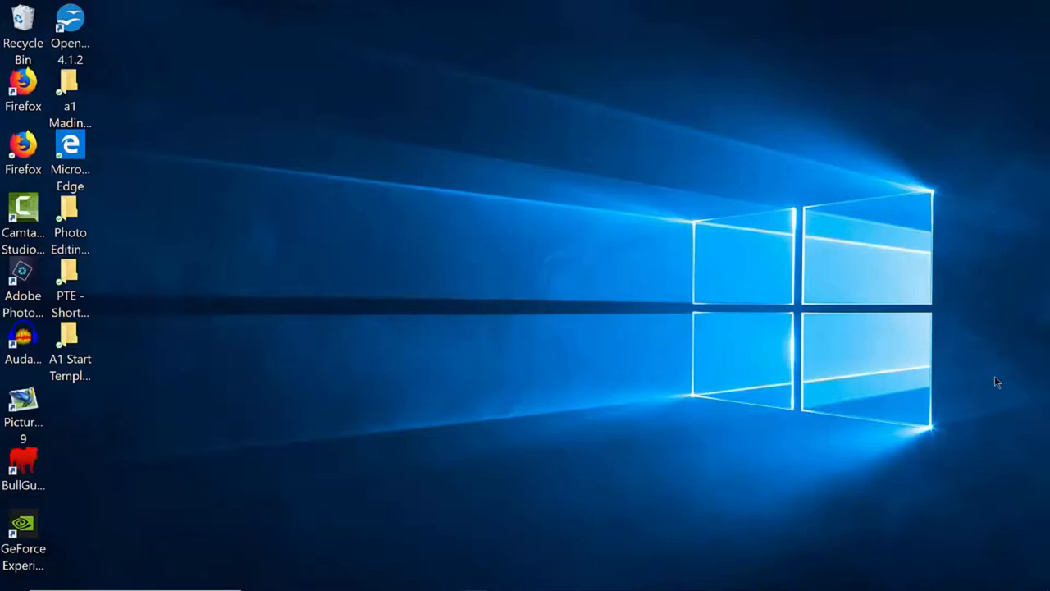
pyautogui.moveTo(594, 420)
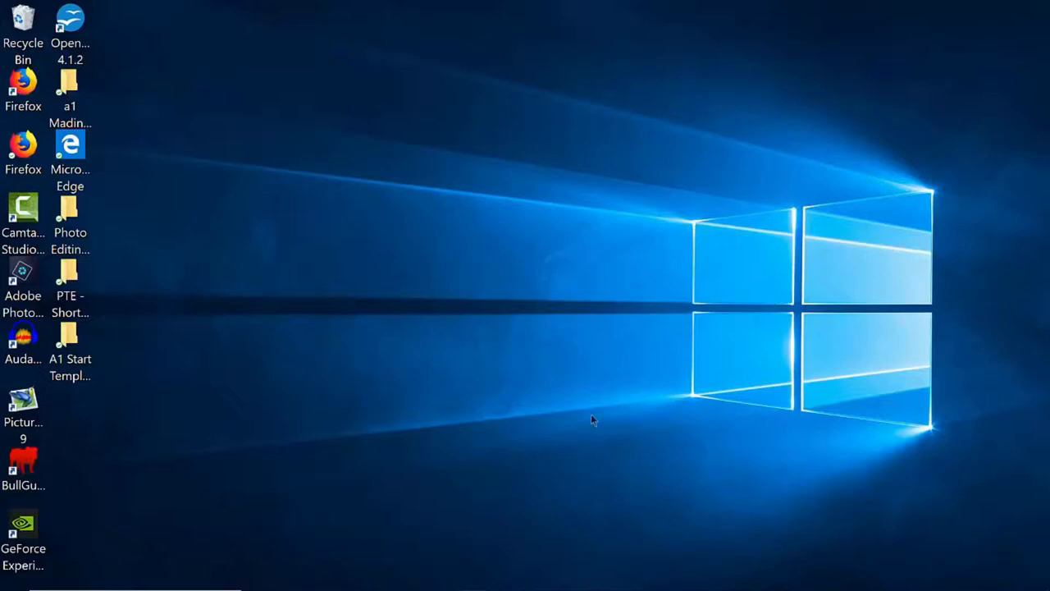
pyautogui.moveTo(598, 417)
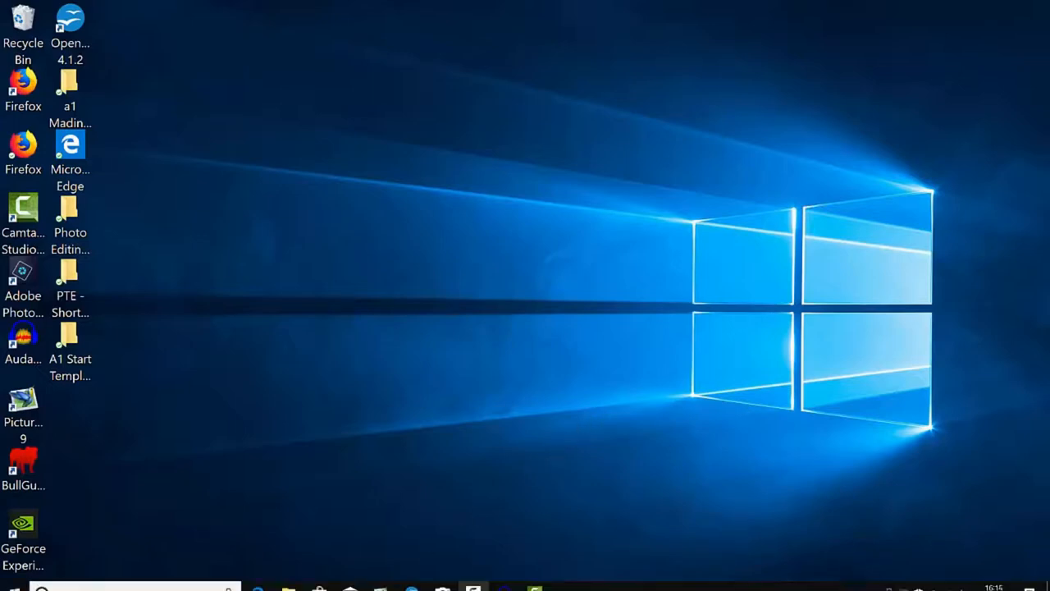
pyautogui.moveTo(402, 499)
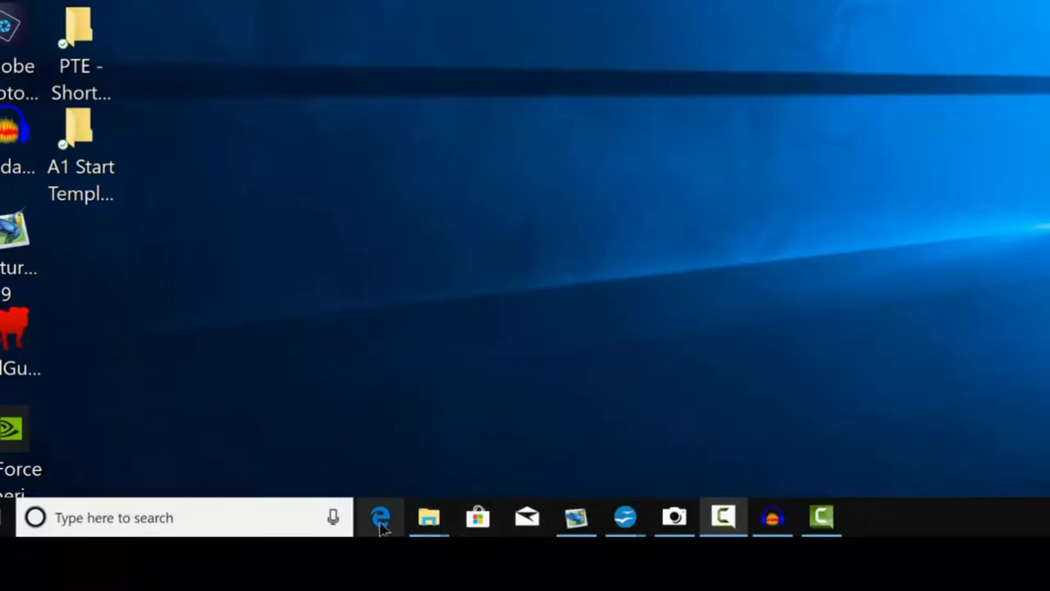
pyautogui.moveTo(381, 516)
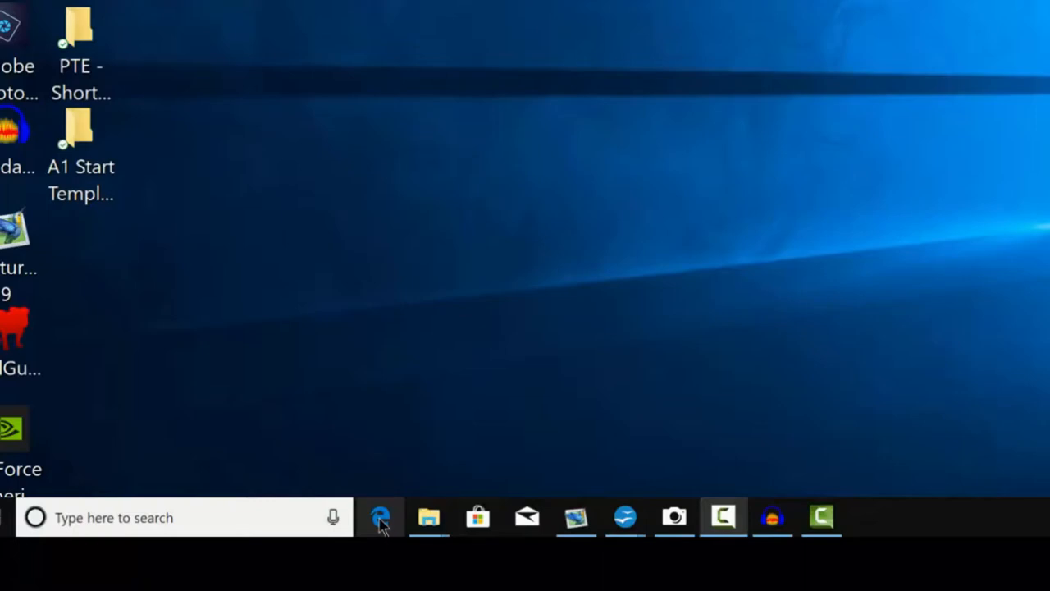
pyautogui.moveTo(428, 517)
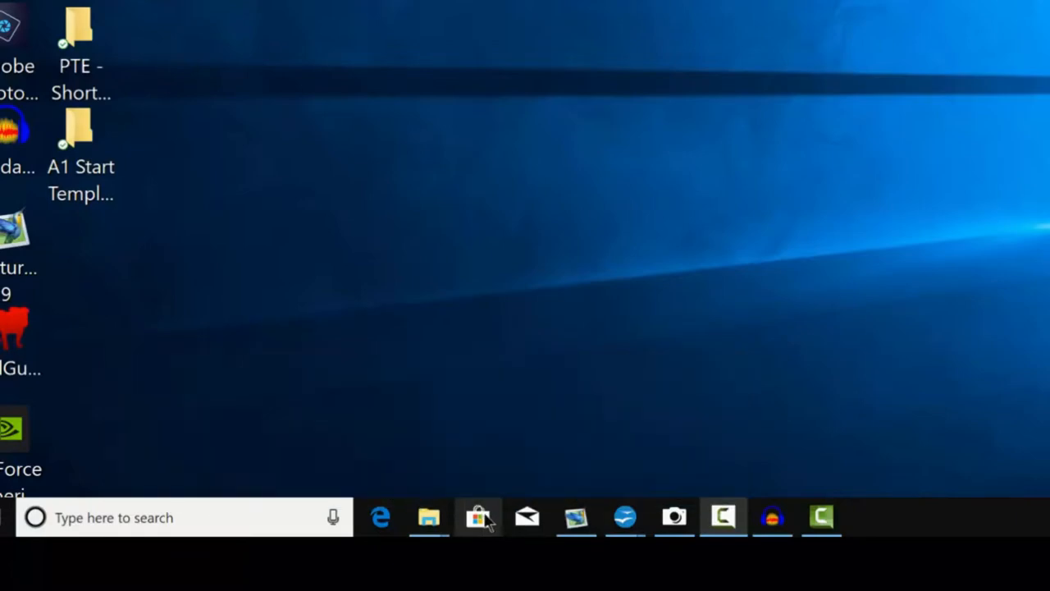
pyautogui.moveTo(479, 519)
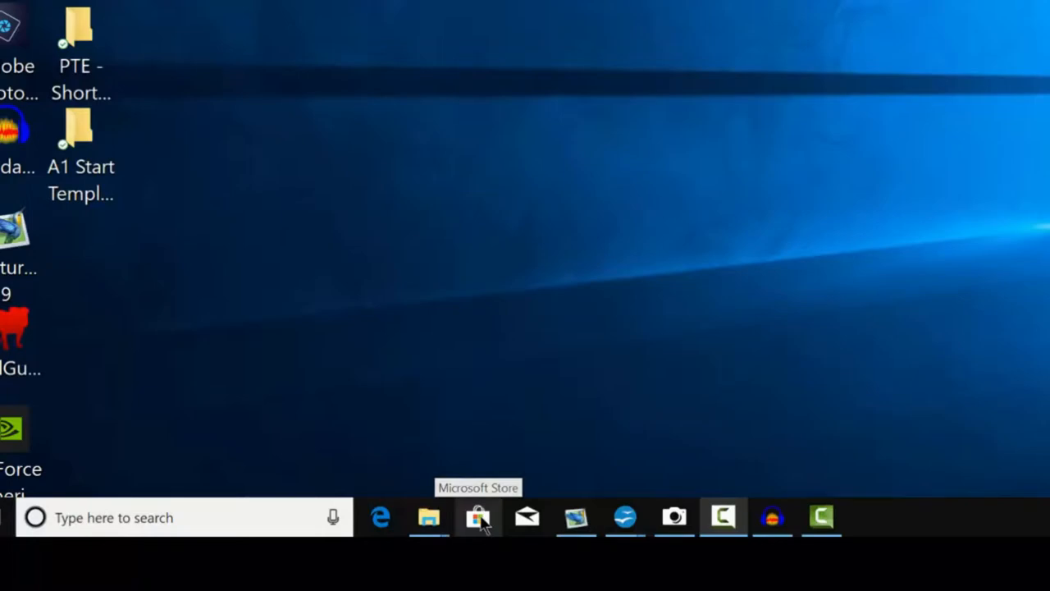
pyautogui.moveTo(479, 518)
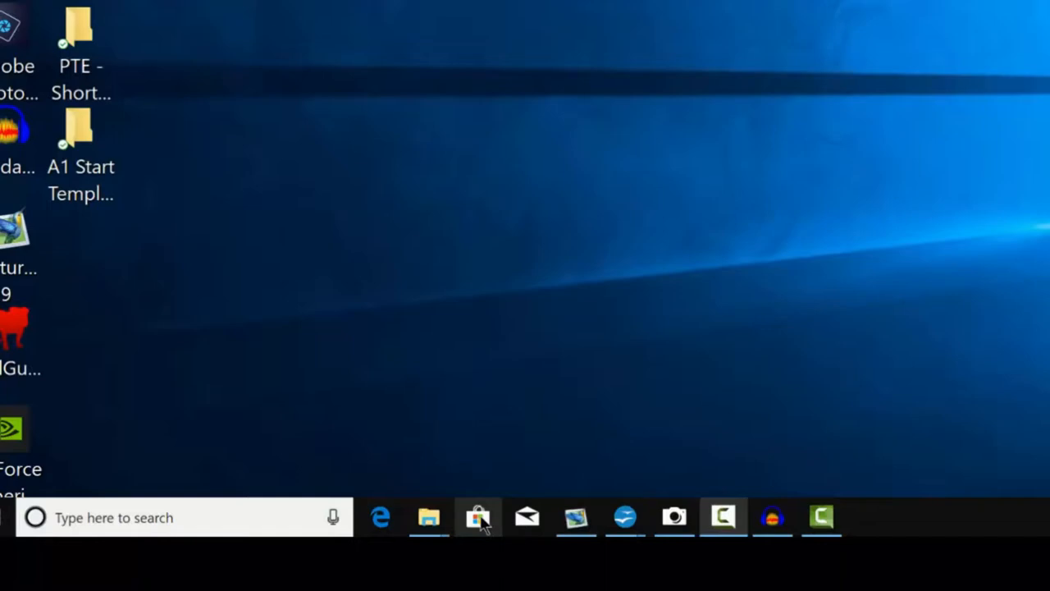
pyautogui.moveTo(523, 528)
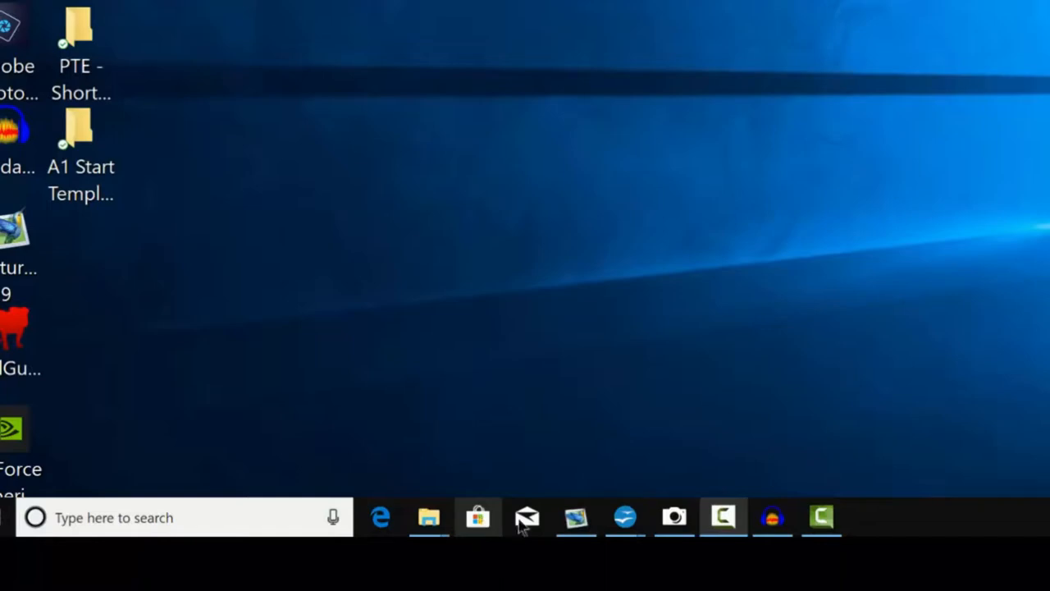
pyautogui.moveTo(527, 517)
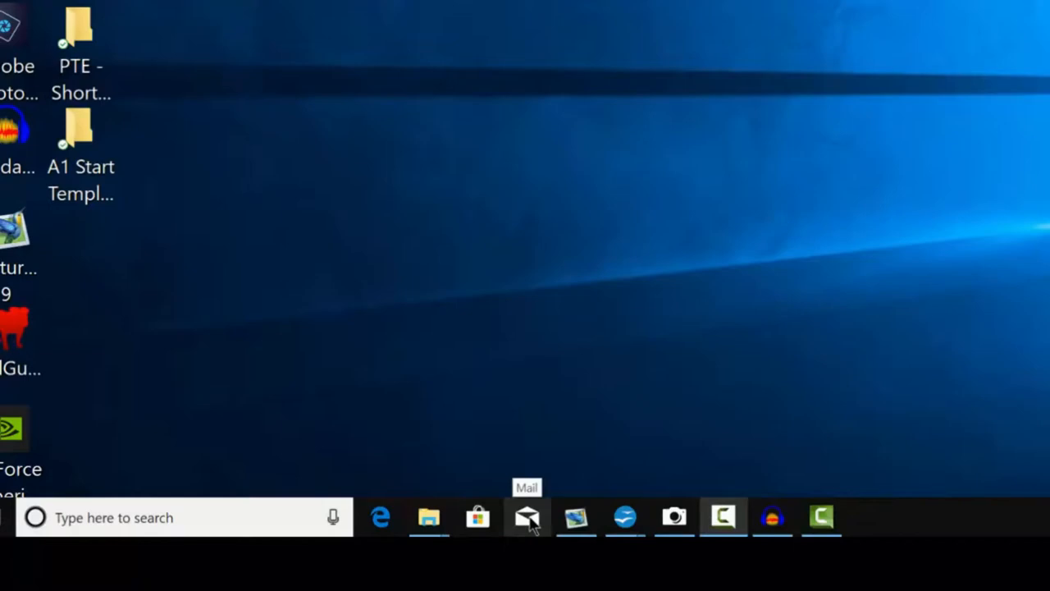
pyautogui.moveTo(576, 517)
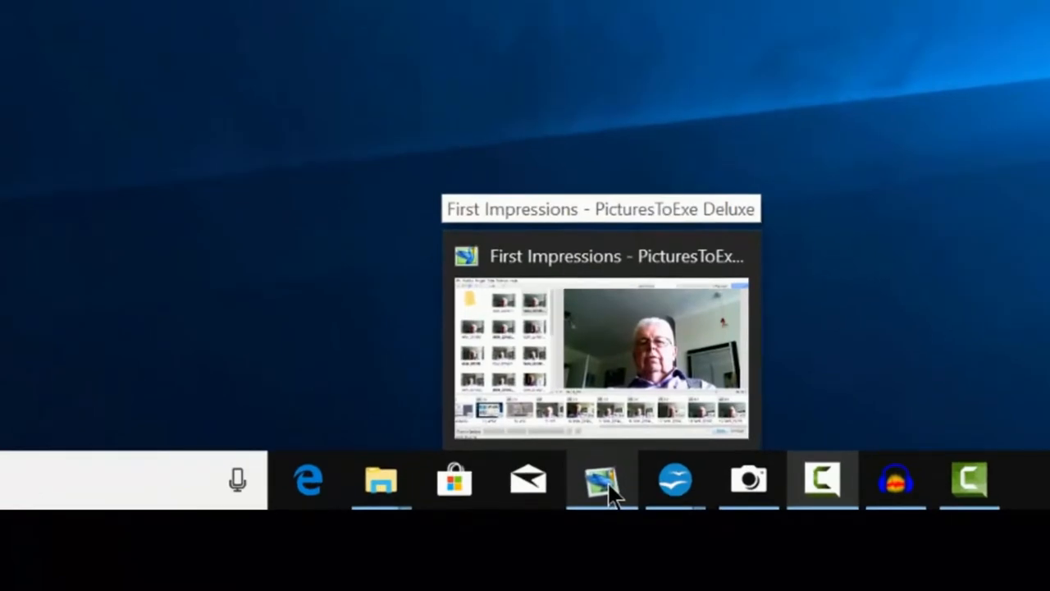
pyautogui.moveTo(600, 479)
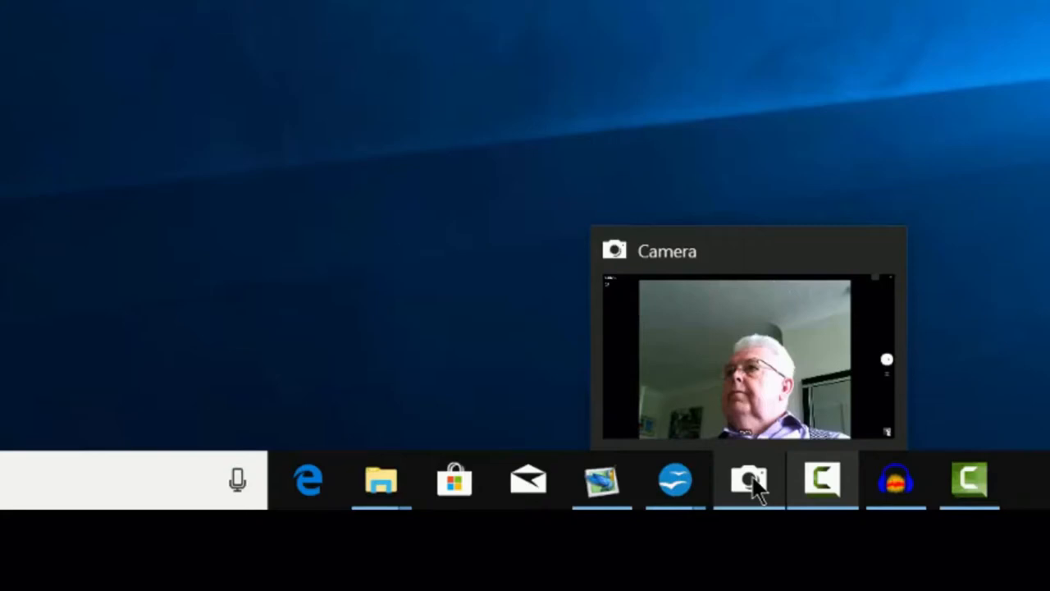
# Step: Move the pointer off the taskbar onto the desktop so the taskbar auto-hides behind the icons
pyautogui.click(820, 479)
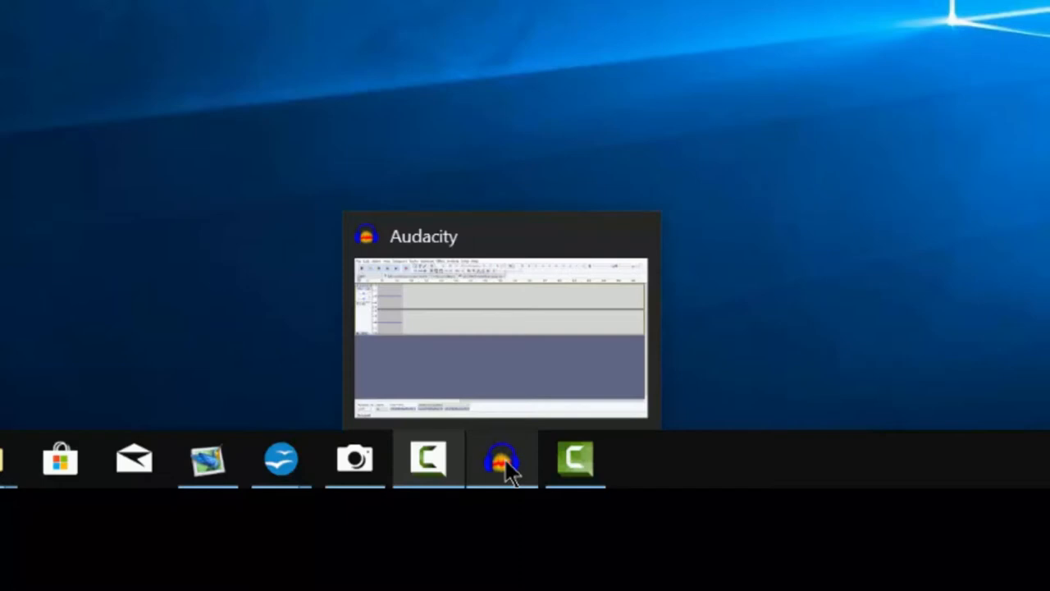
pyautogui.click(502, 458)
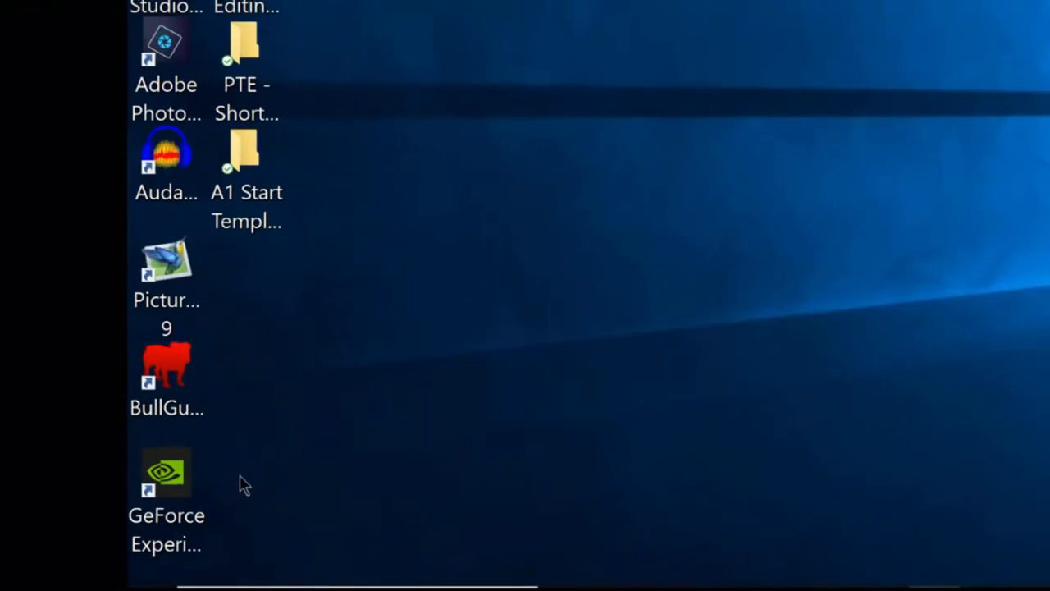
pyautogui.moveTo(220, 484)
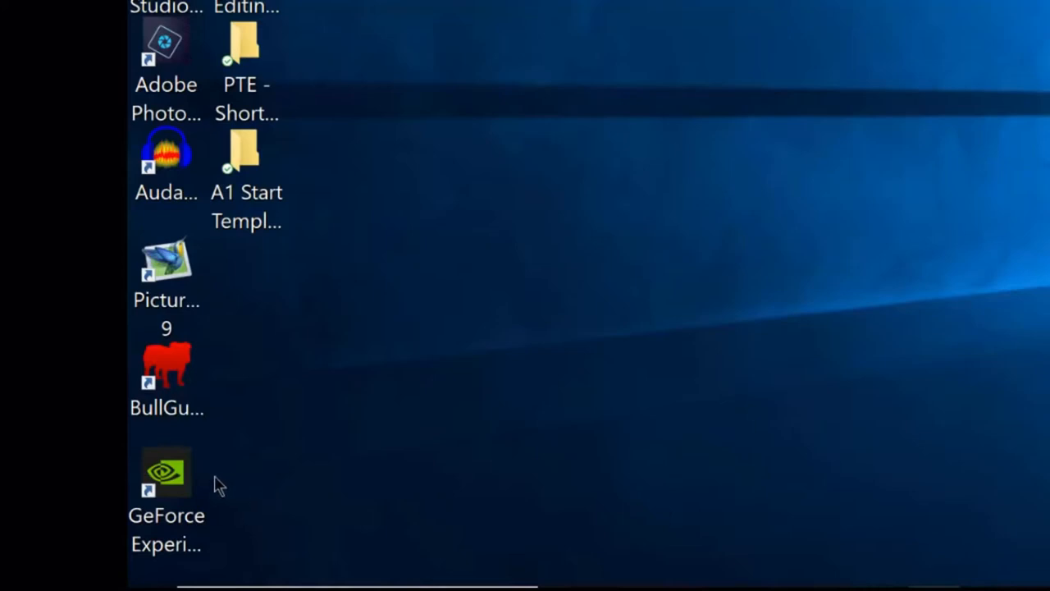
pyautogui.click(168, 474)
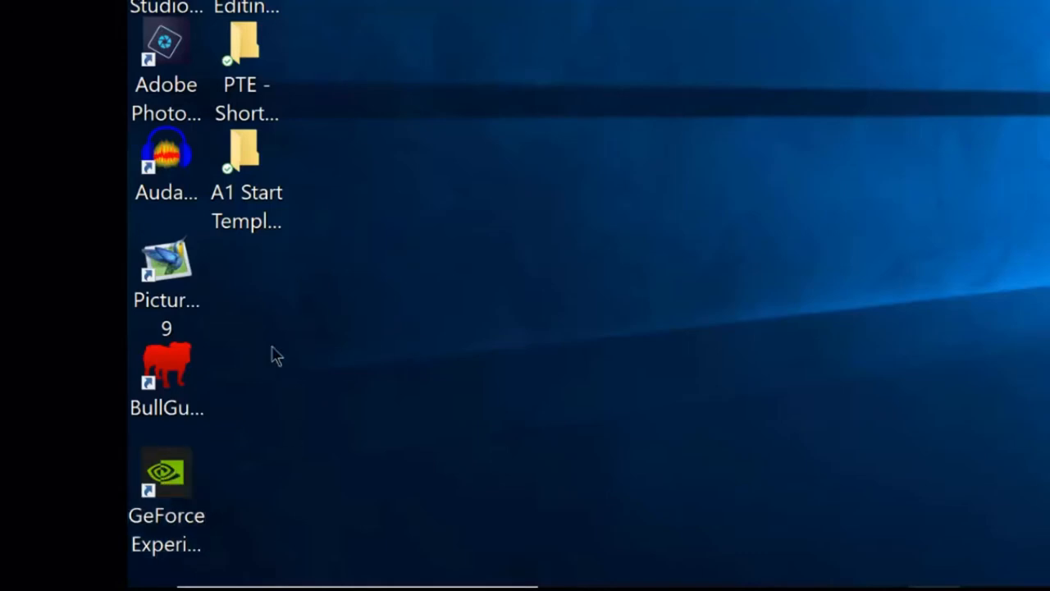
pyautogui.click(167, 370)
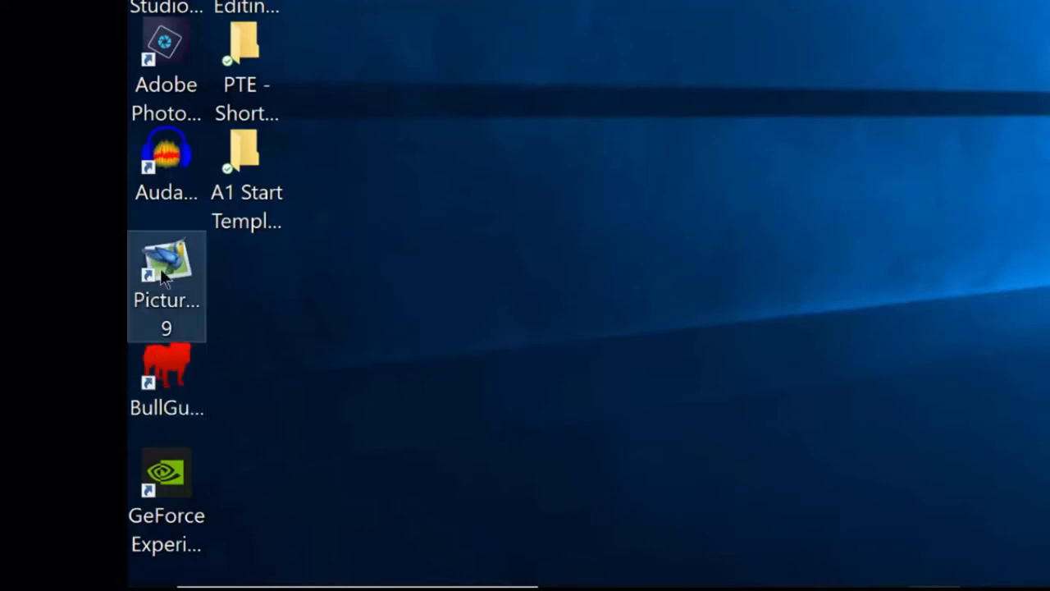
pyautogui.click(246, 156)
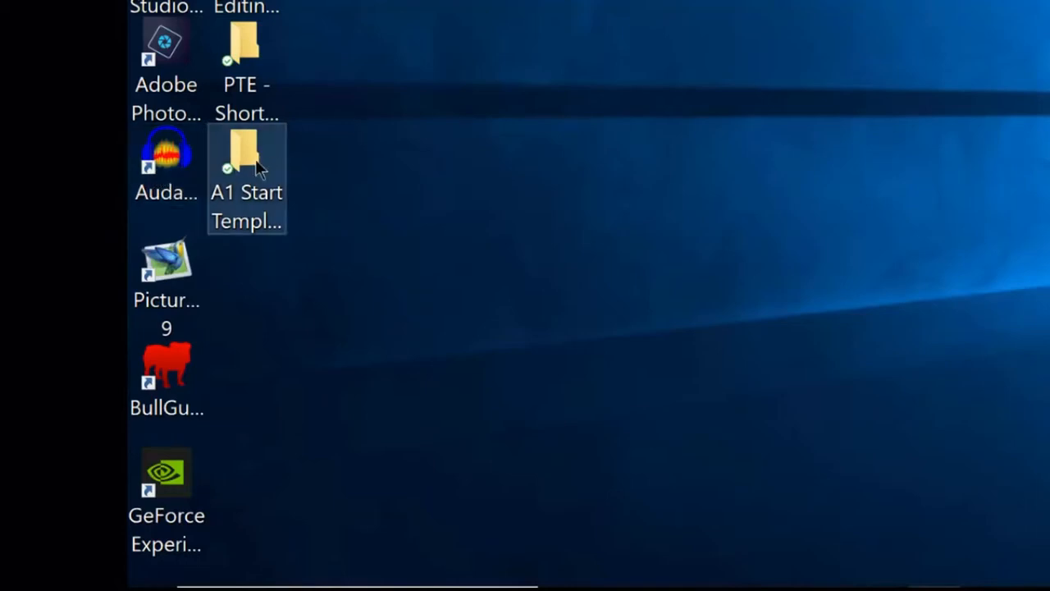
pyautogui.moveTo(250, 161)
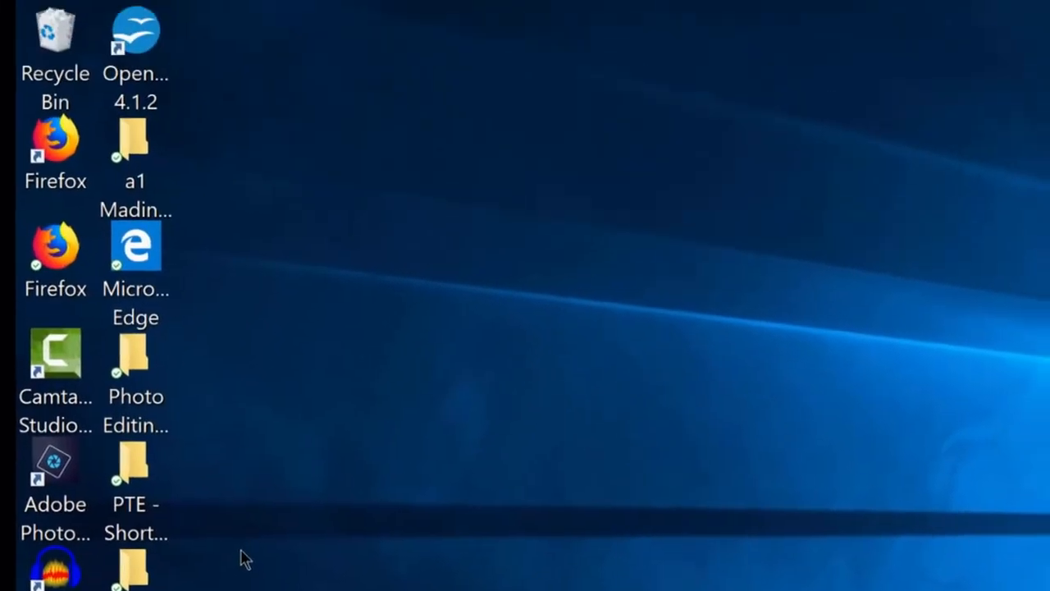
pyautogui.click(56, 463)
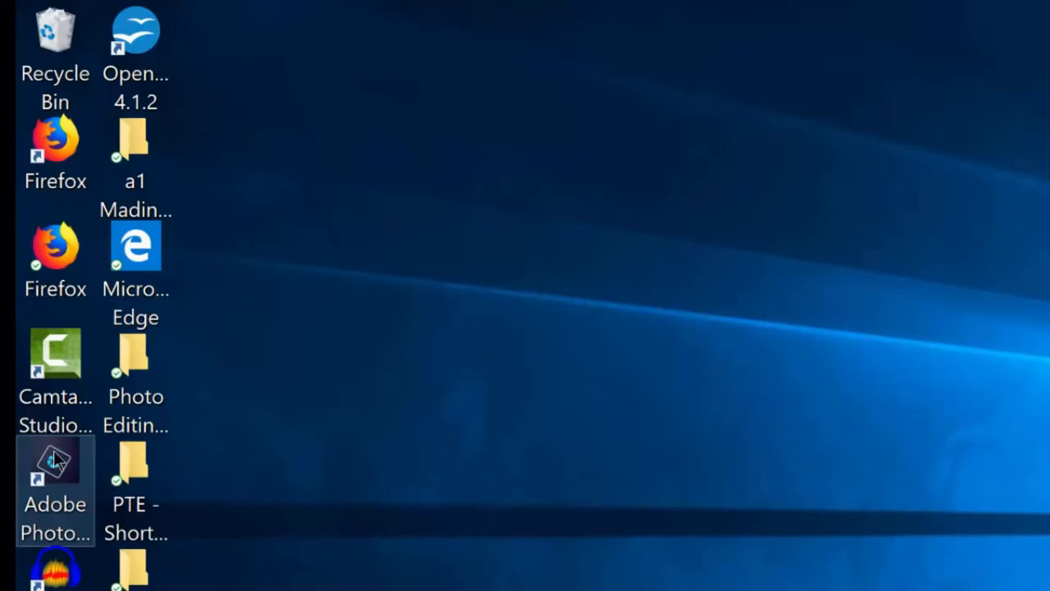
pyautogui.click(135, 479)
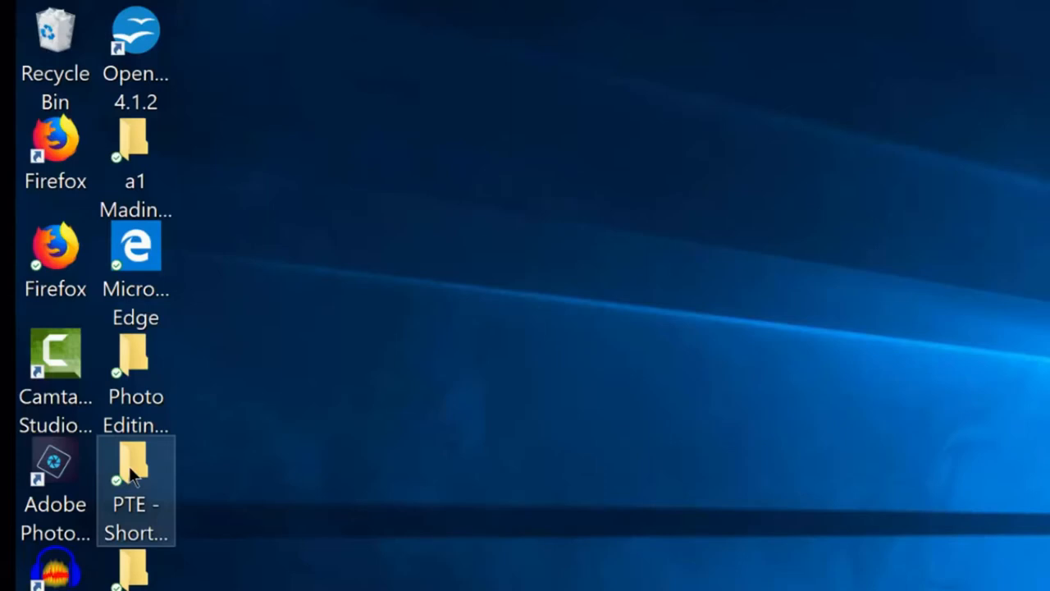
pyautogui.moveTo(123, 476)
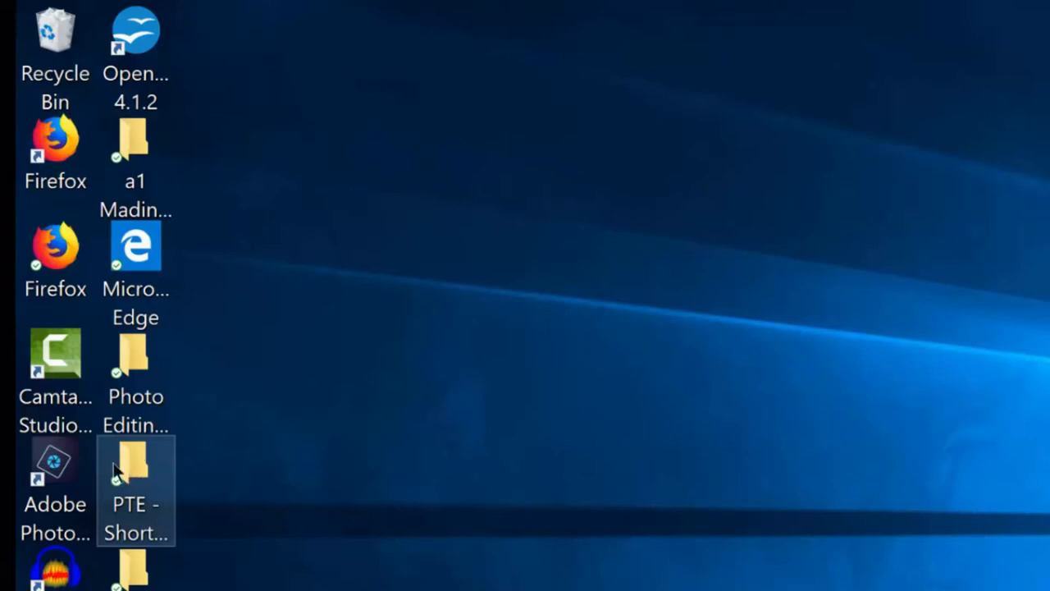
pyautogui.moveTo(132, 473)
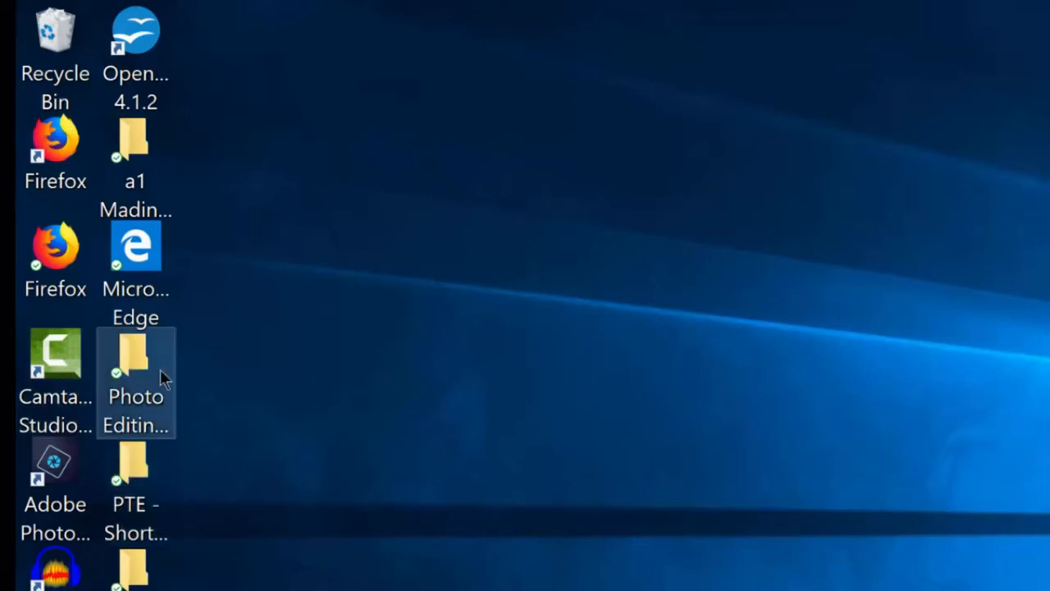
pyautogui.moveTo(135, 364)
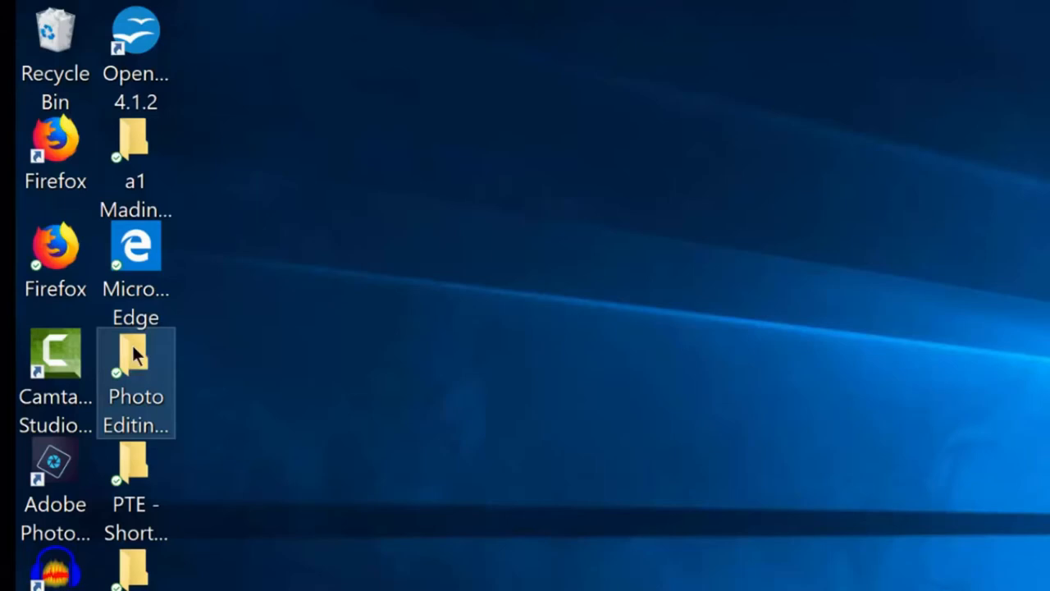
pyautogui.moveTo(123, 364)
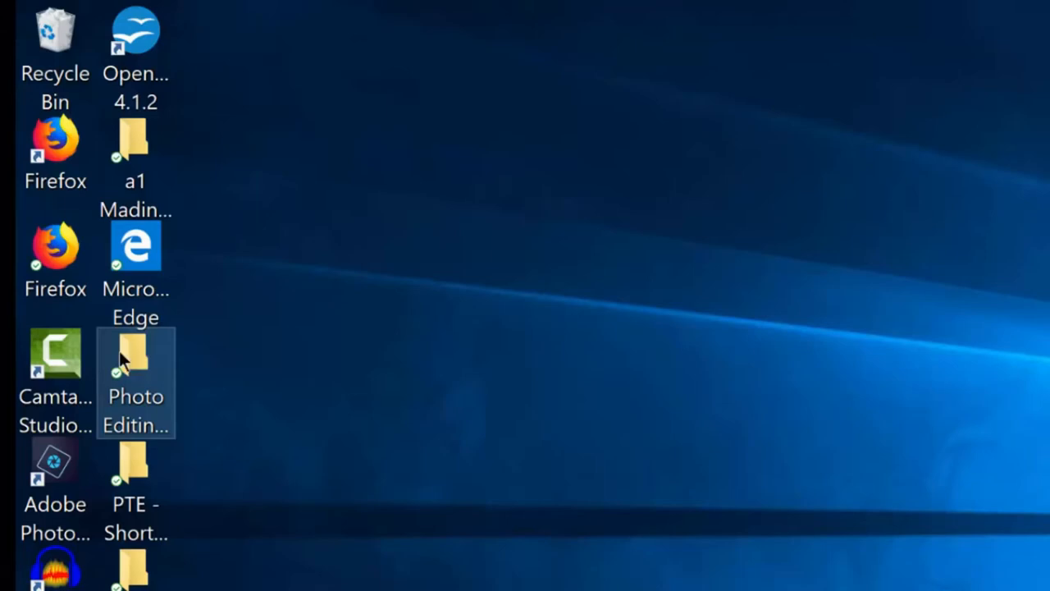
pyautogui.moveTo(139, 353)
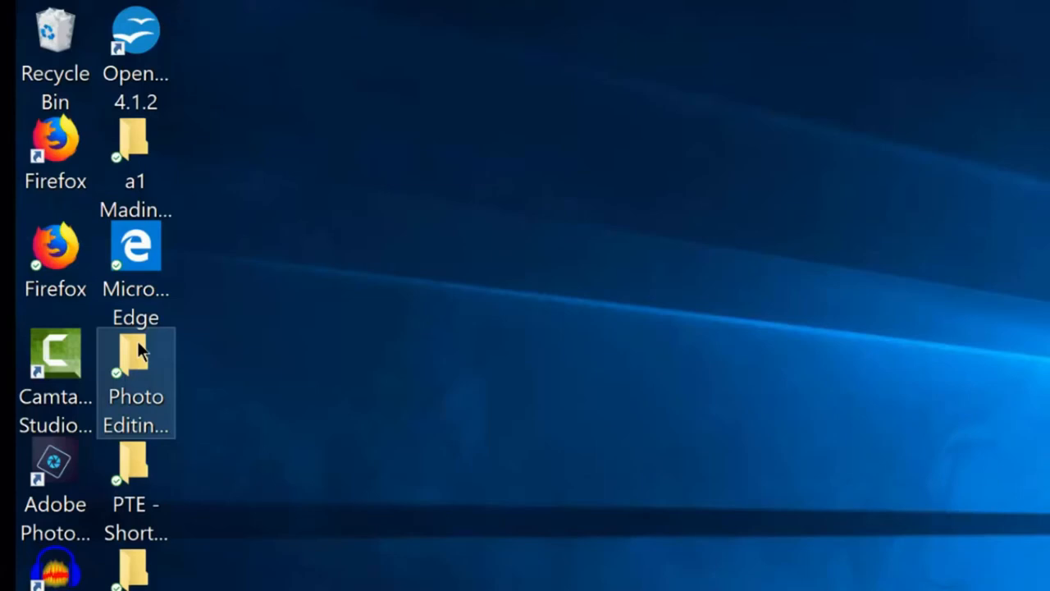
pyautogui.moveTo(180, 277)
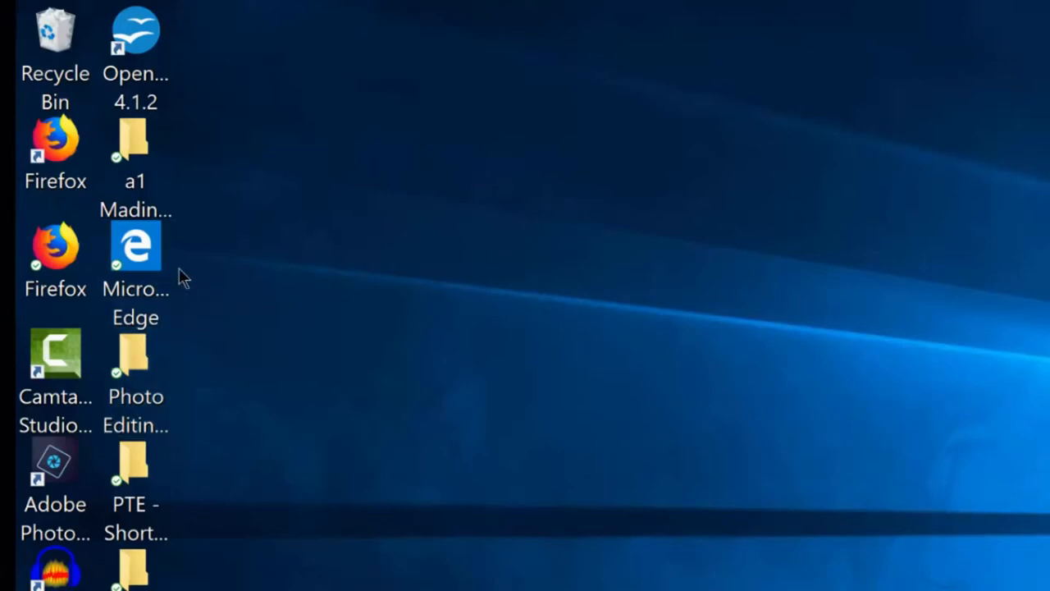
pyautogui.click(135, 246)
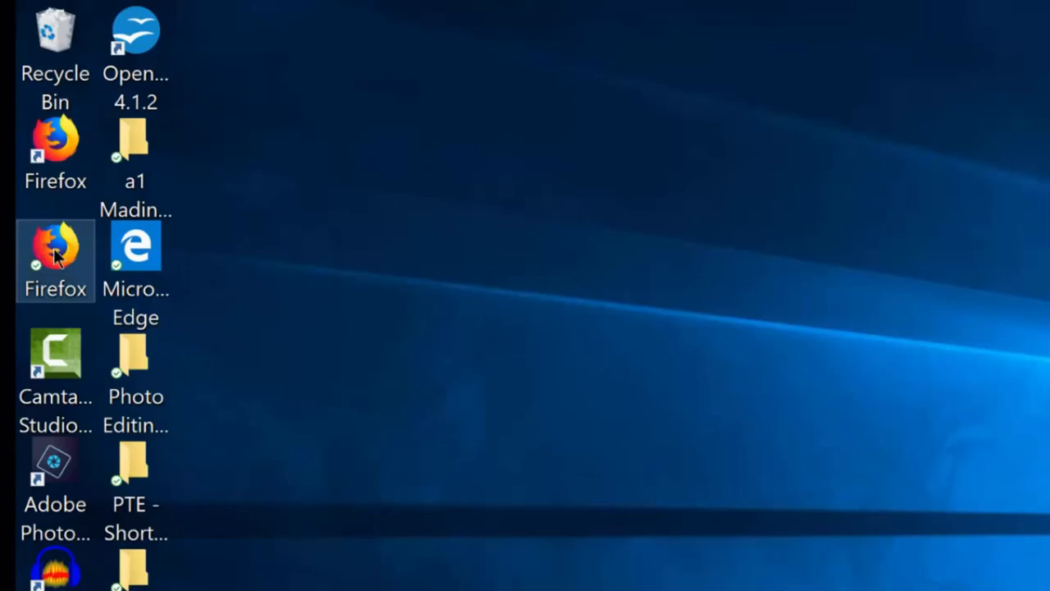
pyautogui.moveTo(62, 271)
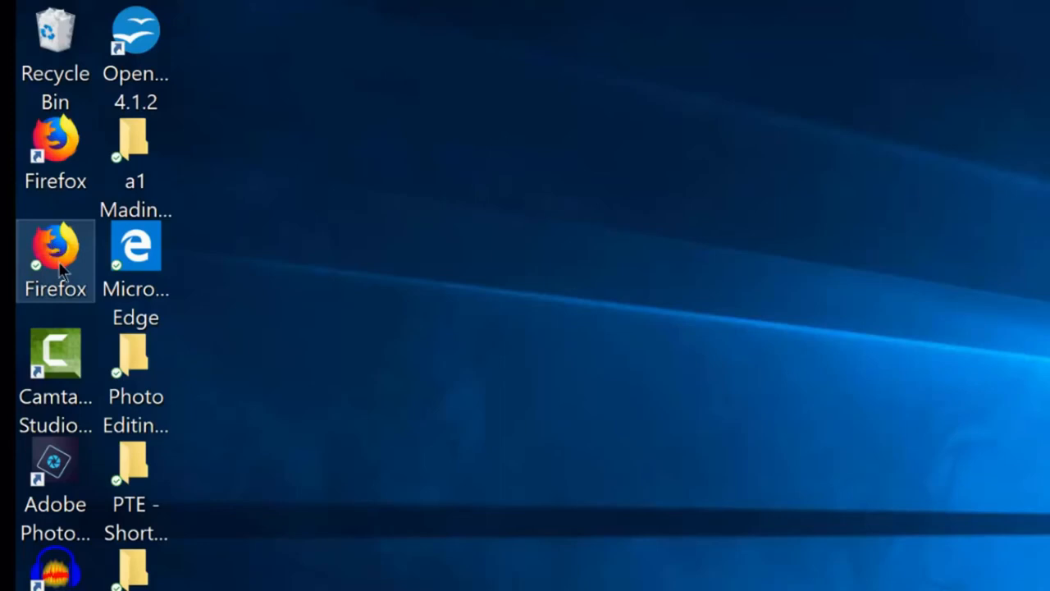
pyautogui.moveTo(64, 259)
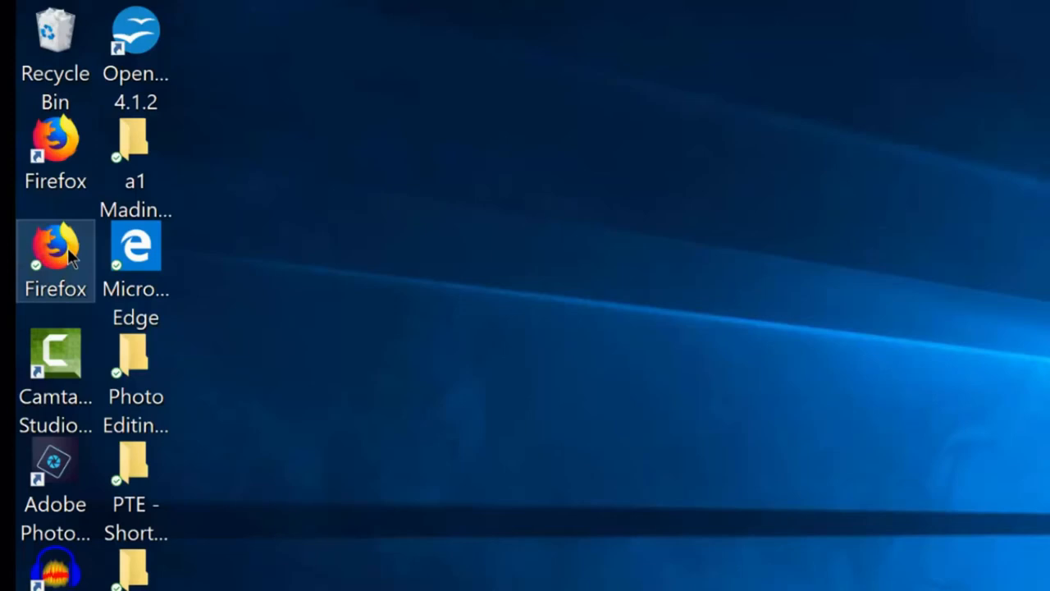
pyautogui.moveTo(69, 254)
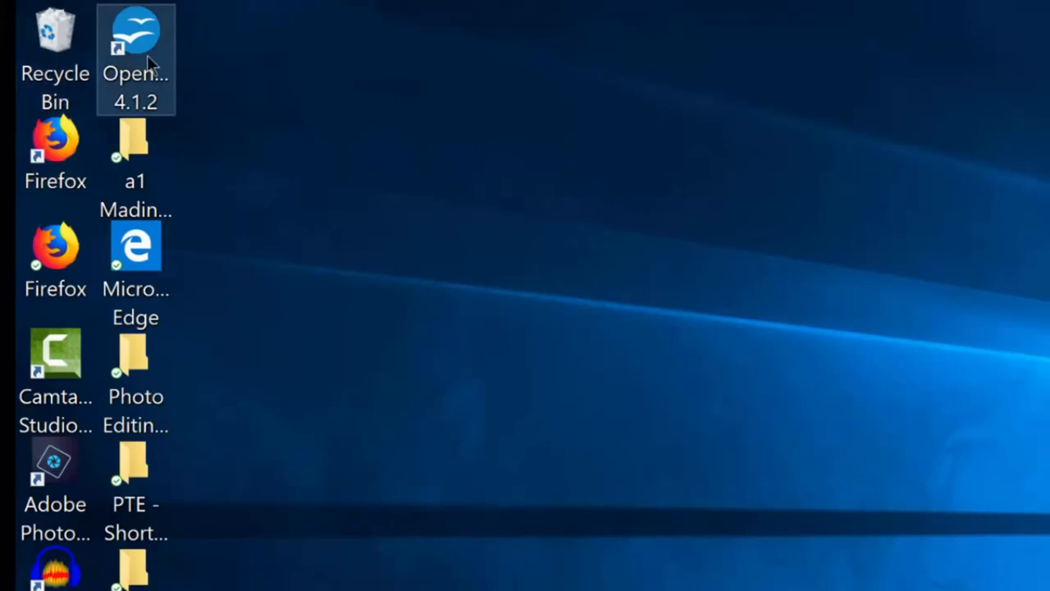
pyautogui.moveTo(148, 49)
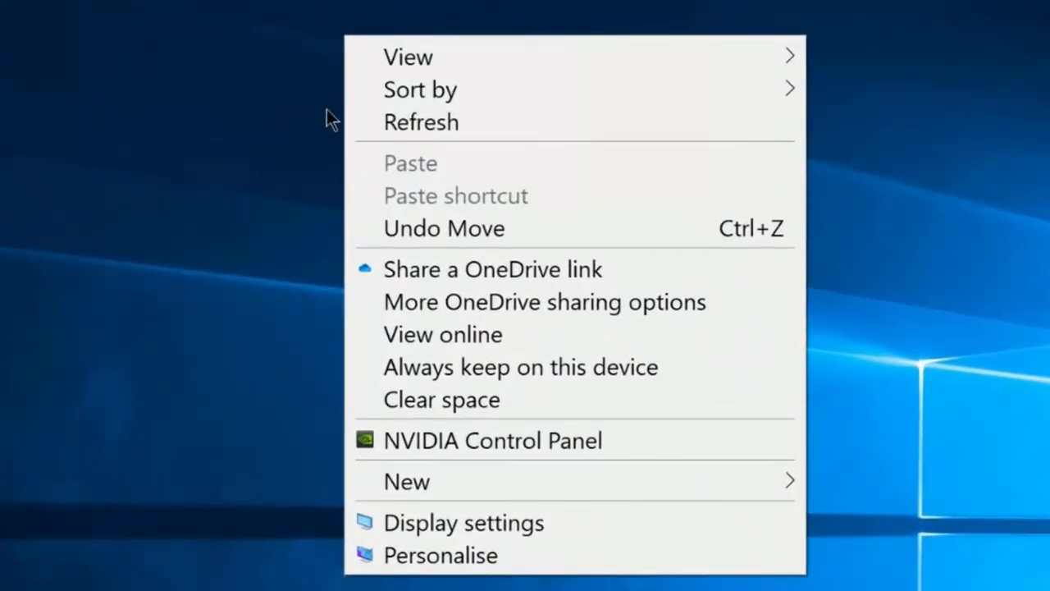
pyautogui.moveTo(407, 55)
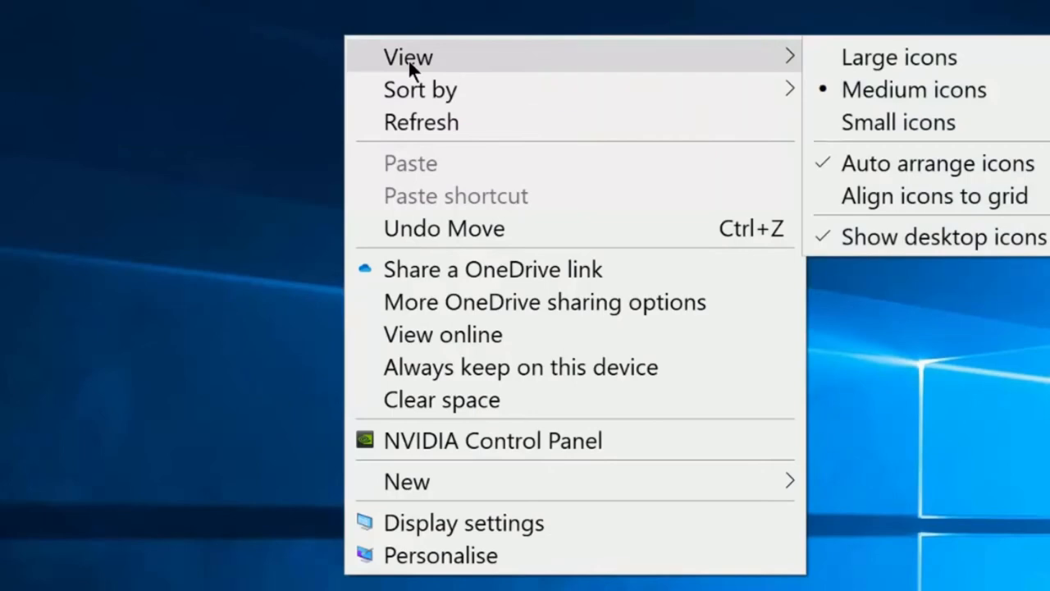
pyautogui.moveTo(397, 106)
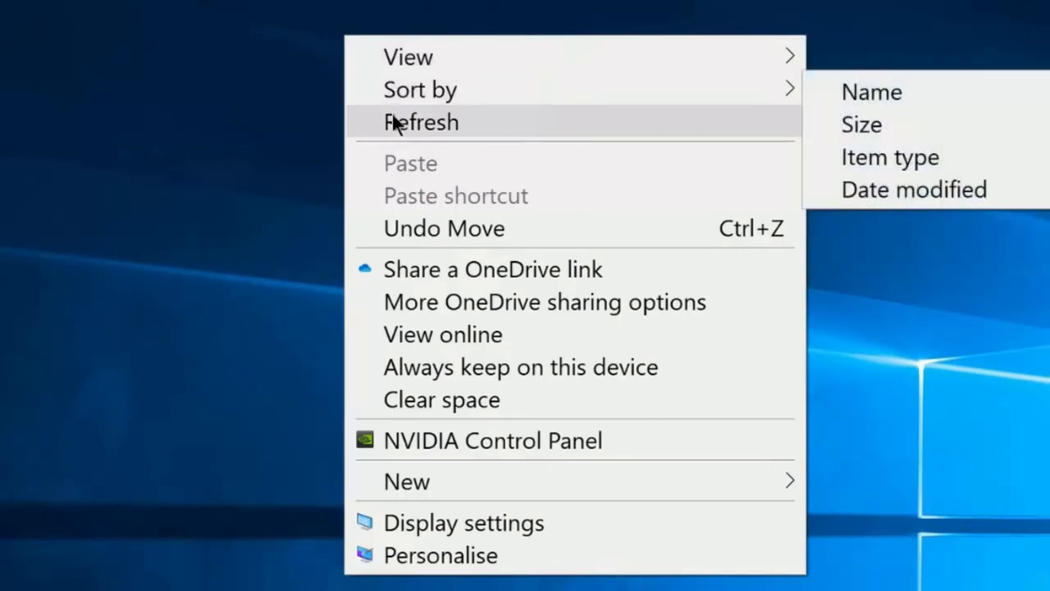
pyautogui.moveTo(443, 228)
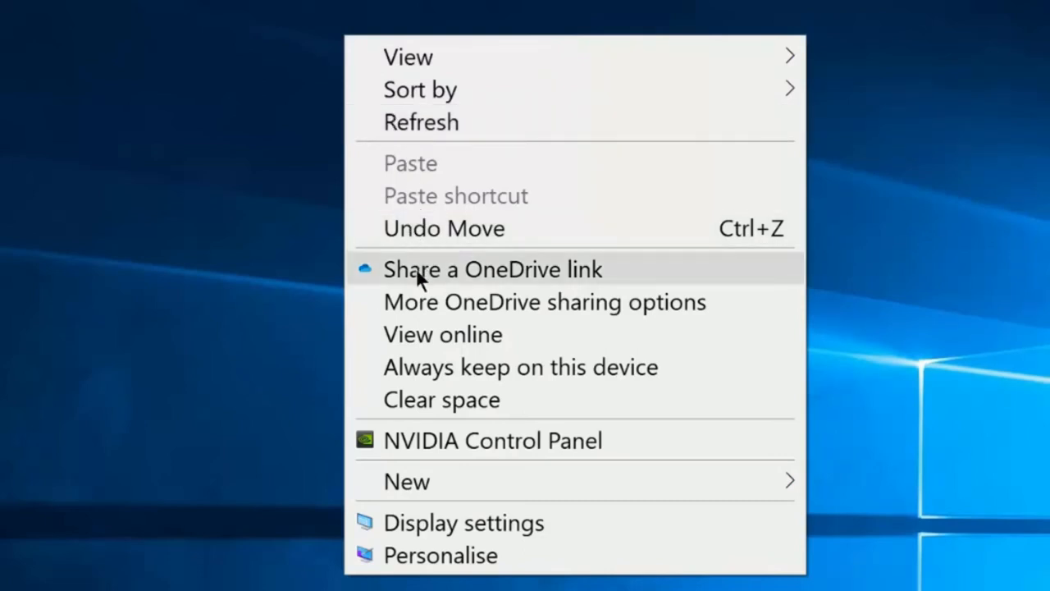
pyautogui.moveTo(442, 439)
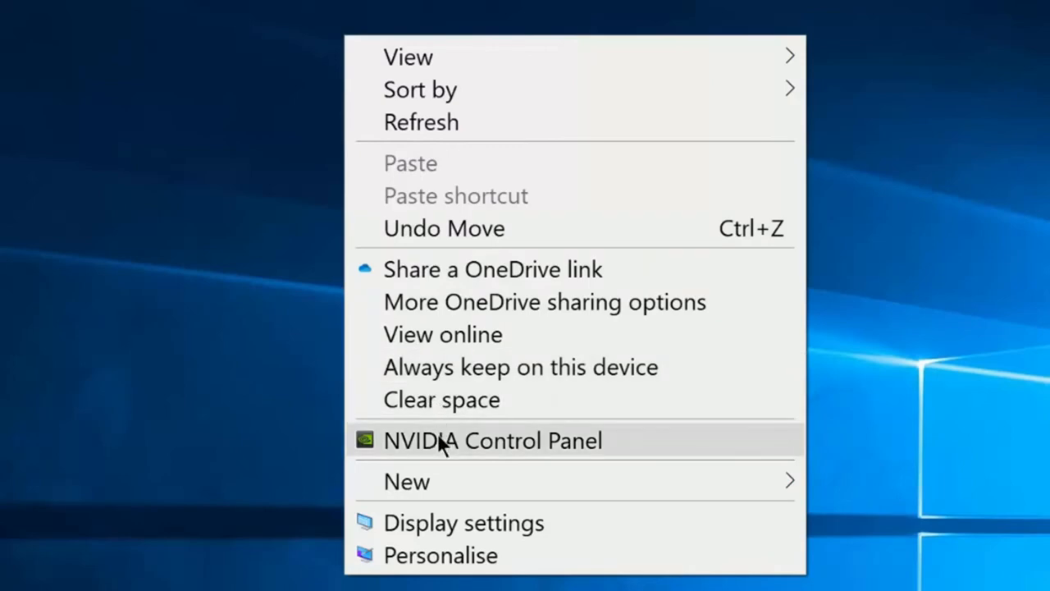
pyautogui.moveTo(406, 482)
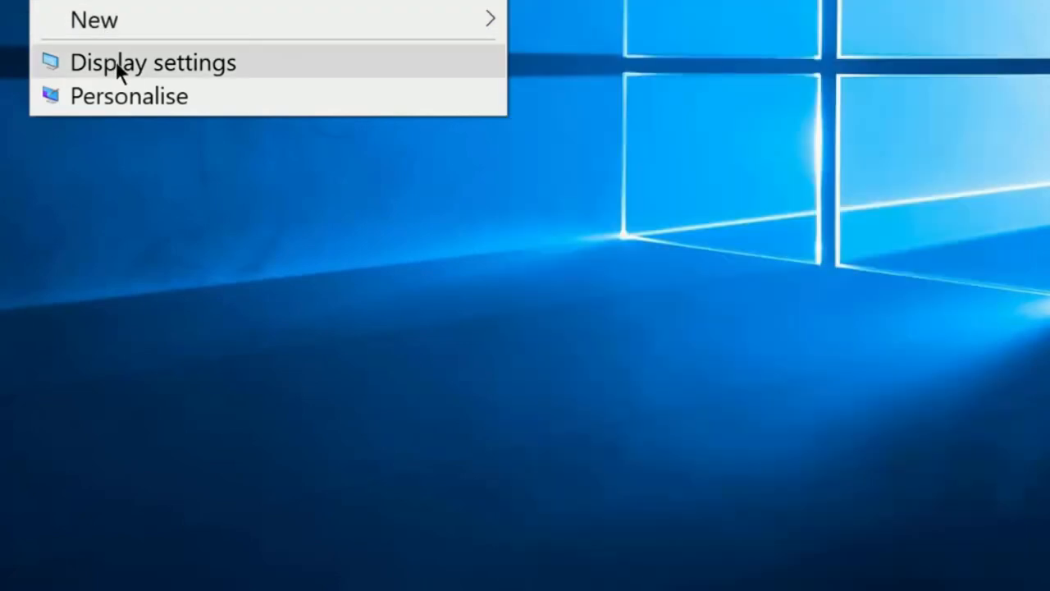
pyautogui.moveTo(128, 95)
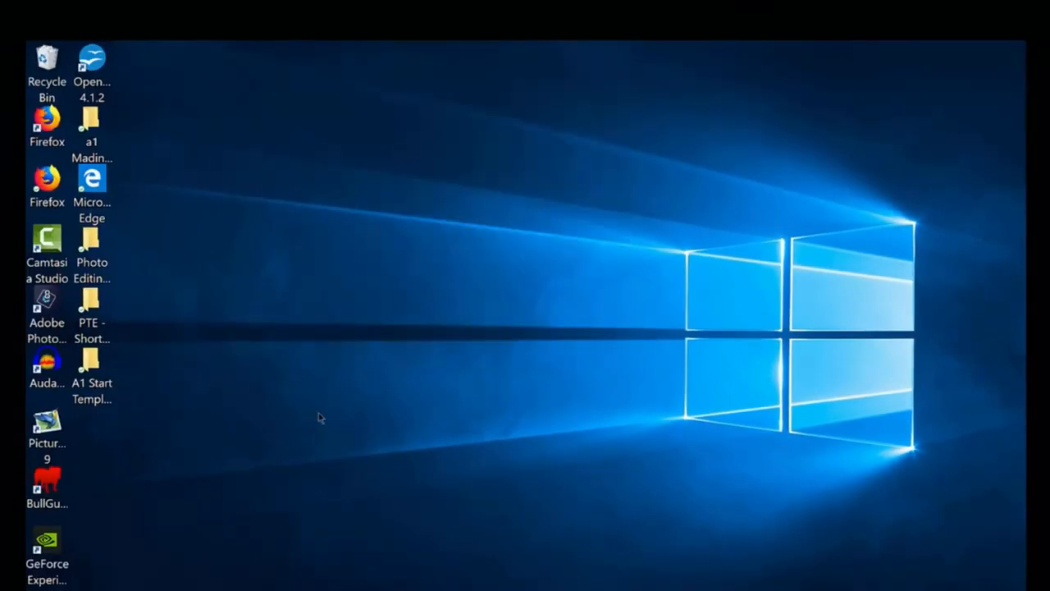
pyautogui.moveTo(496, 446)
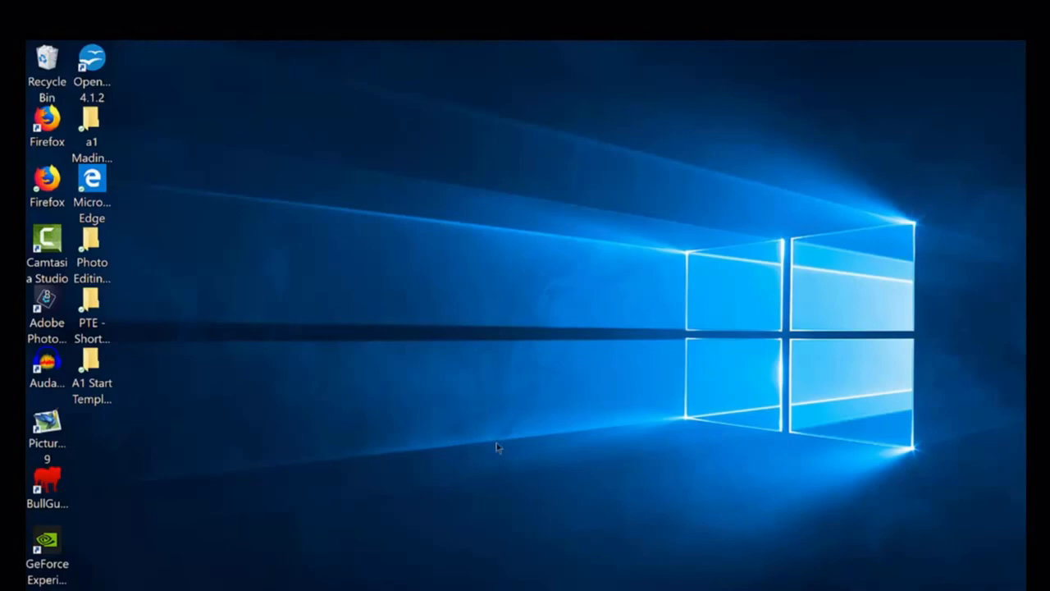
pyautogui.moveTo(531, 440)
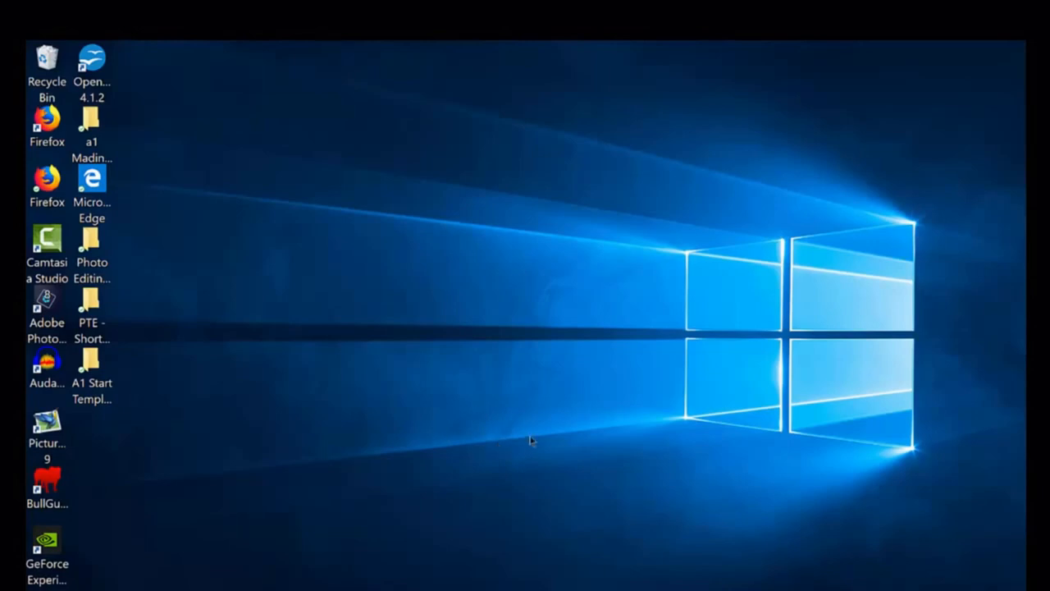
pyautogui.moveTo(435, 310)
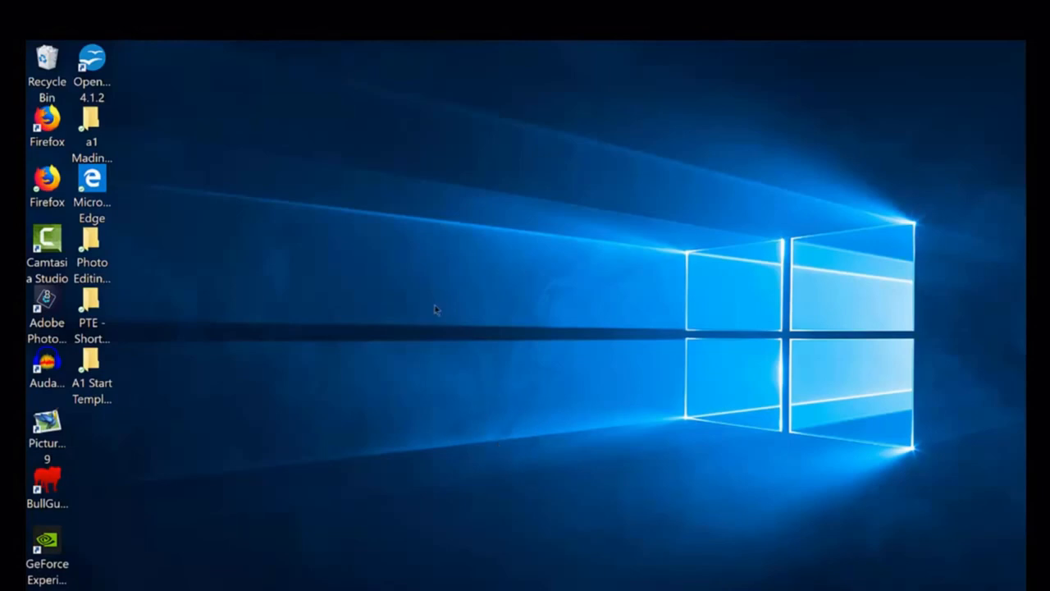
pyautogui.moveTo(418, 264)
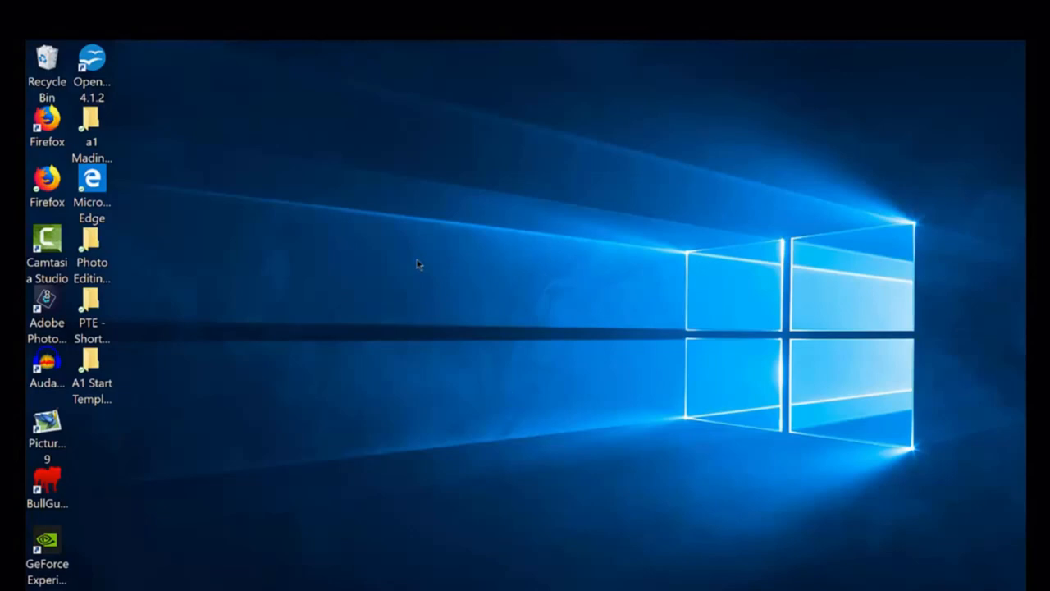
pyautogui.moveTo(325, 386)
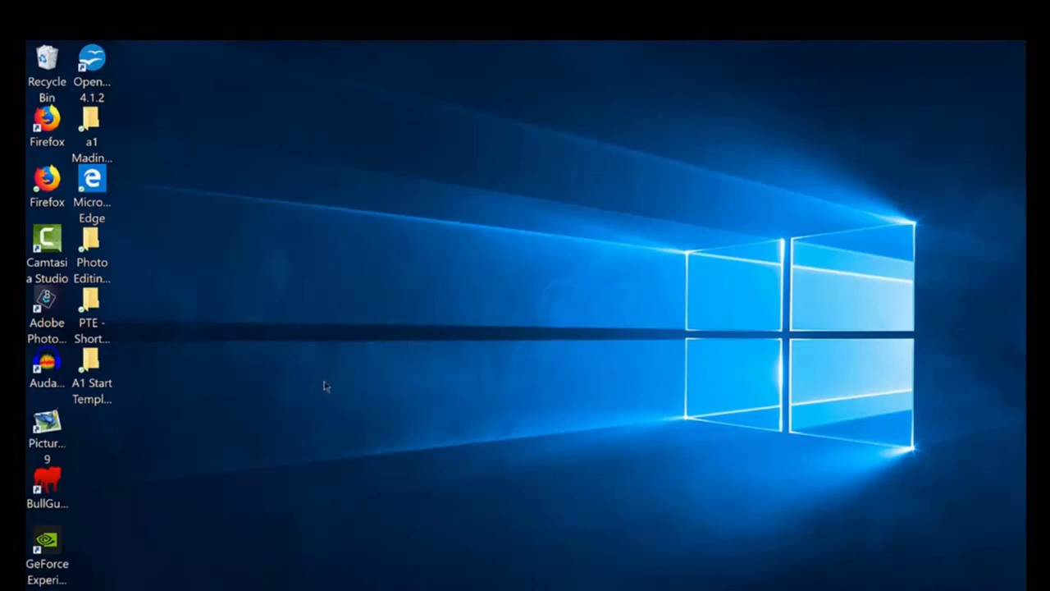
pyautogui.moveTo(499, 390)
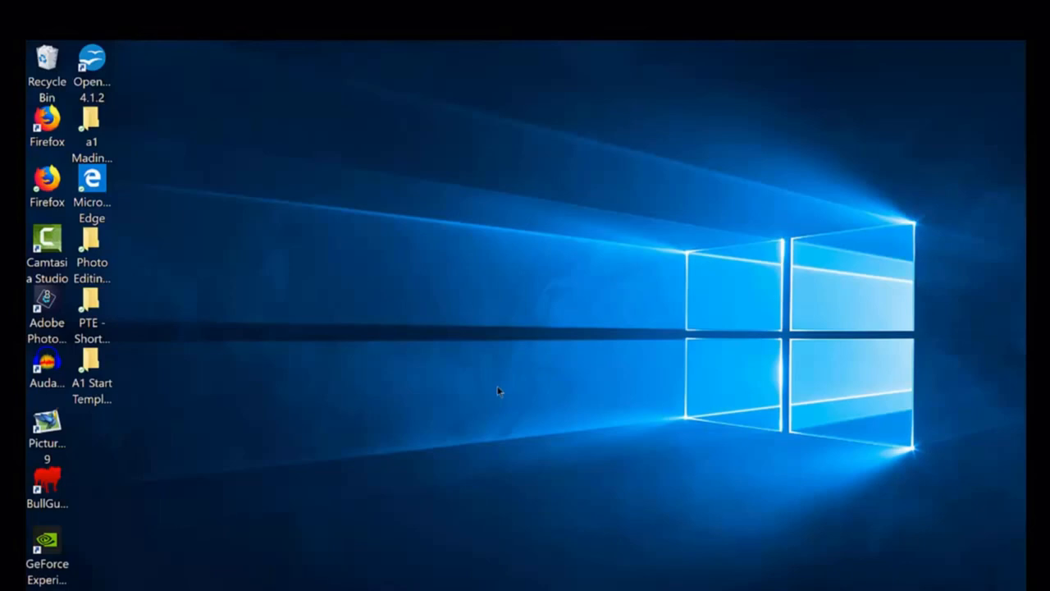